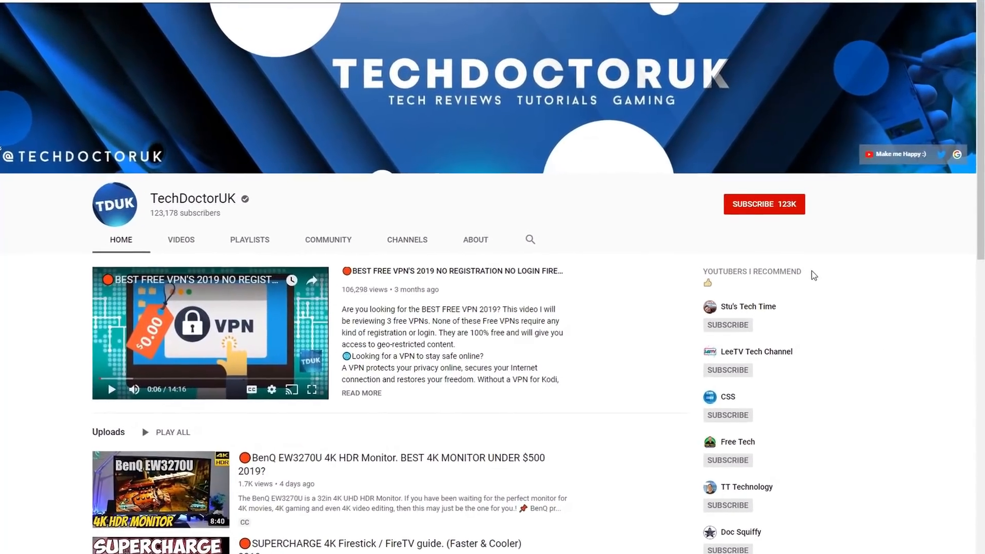
Subscribe to TechDoctorUK and turn on notifications for every new video.
click(763, 203)
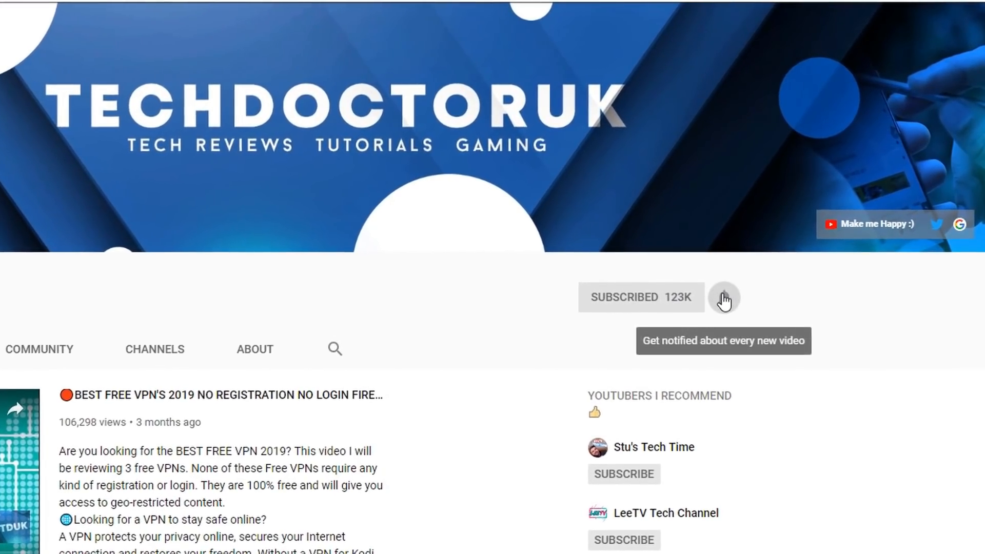
click(723, 298)
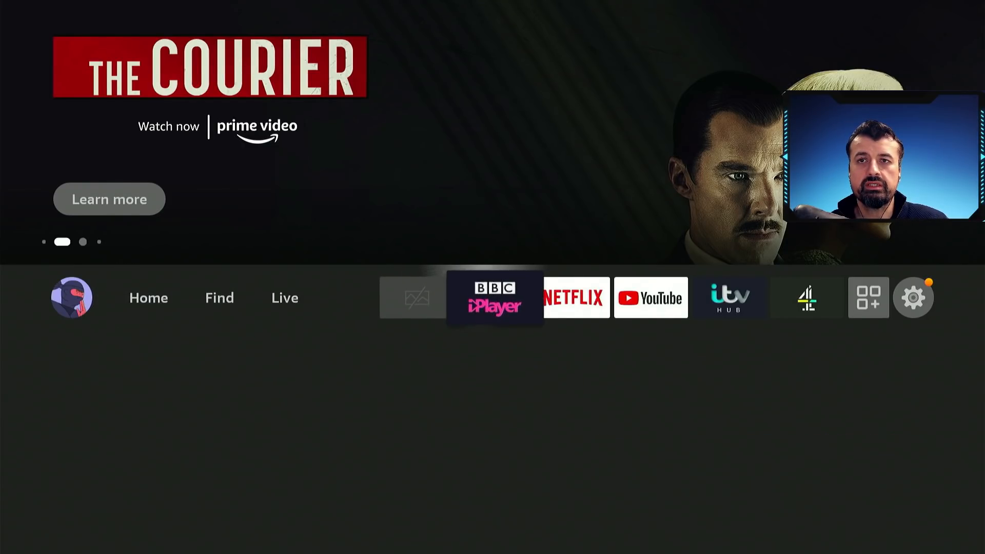
Reach Developer Options under My Fire TV before launching Downloader.
click(914, 298)
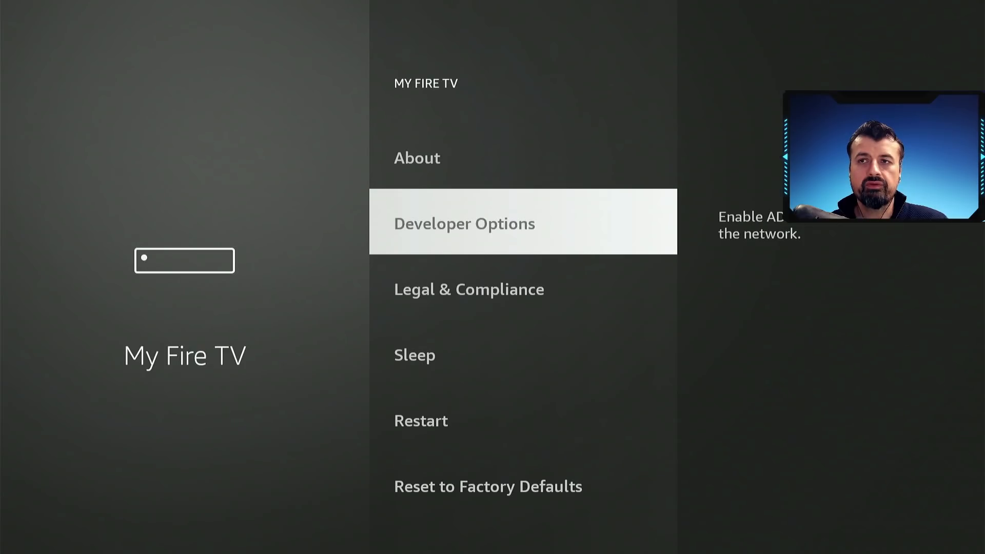
click(463, 223)
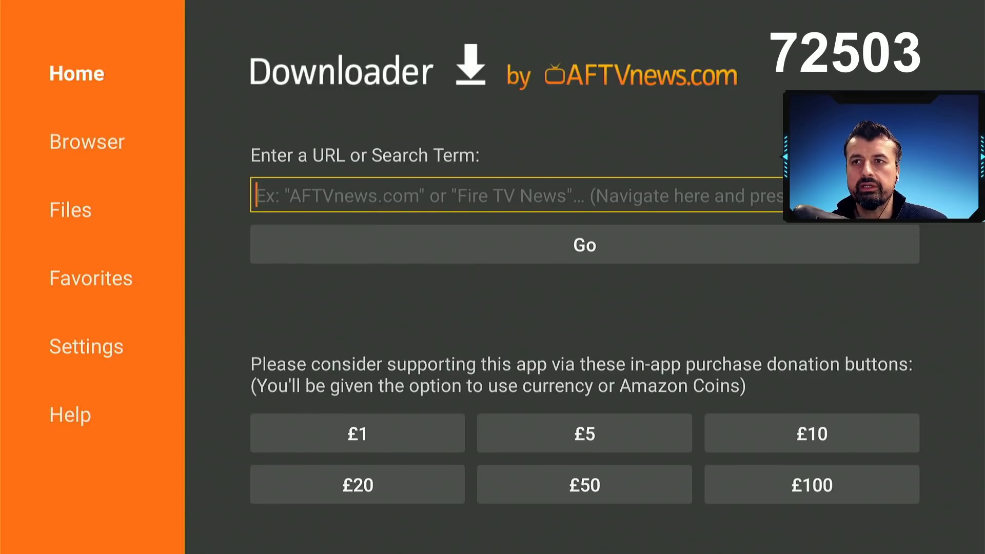
Enter code 72503 in Downloader's URL field and load the TDUK Update Blocker page.
click(584, 195)
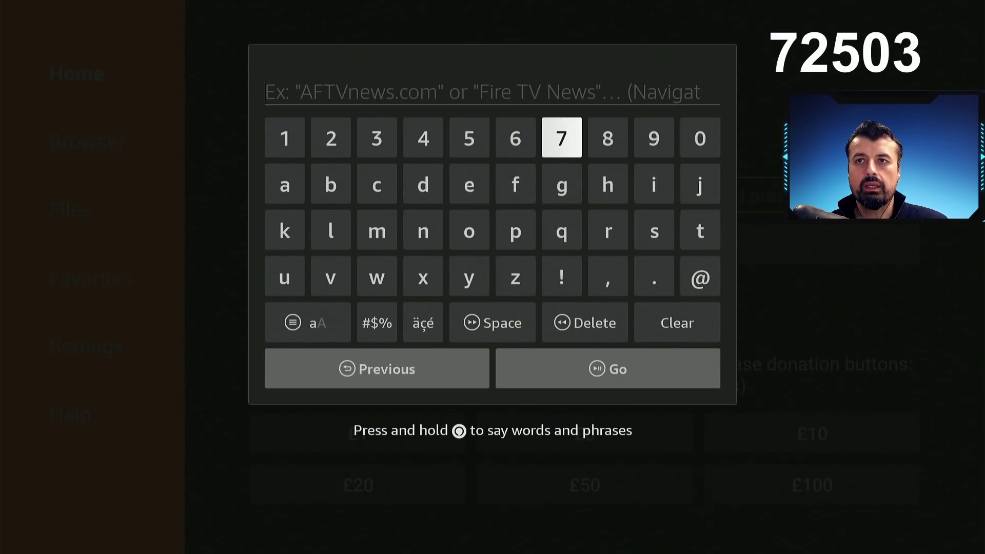
text(72503)
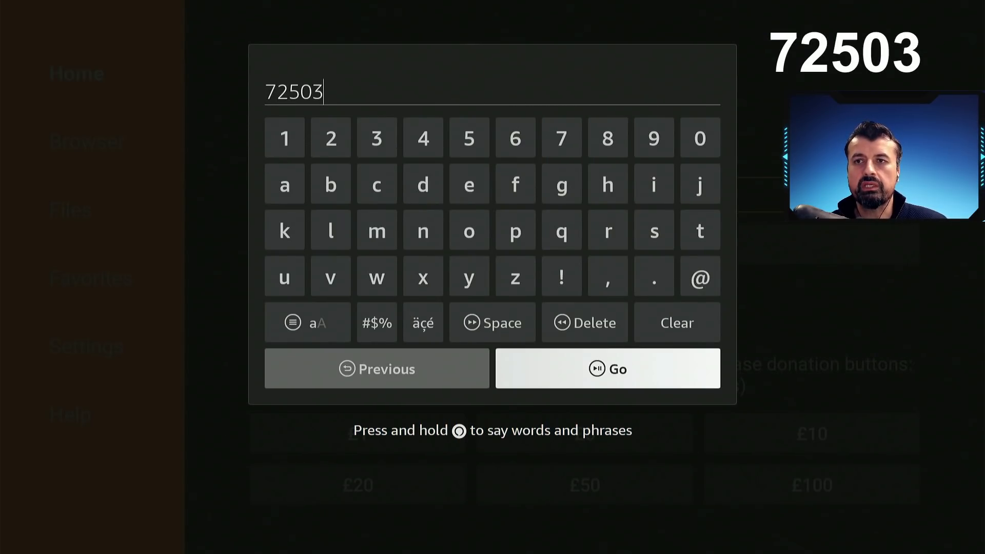
click(605, 369)
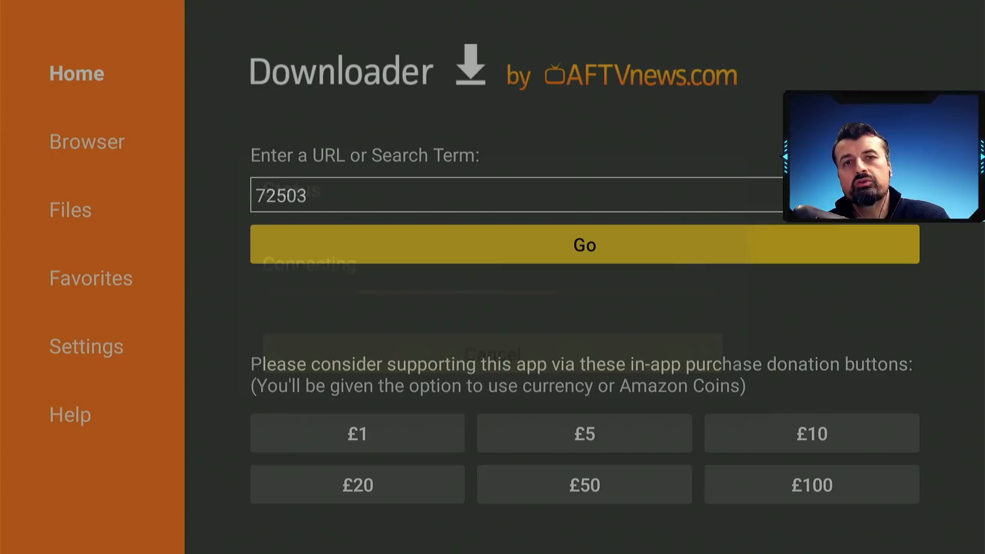
click(584, 244)
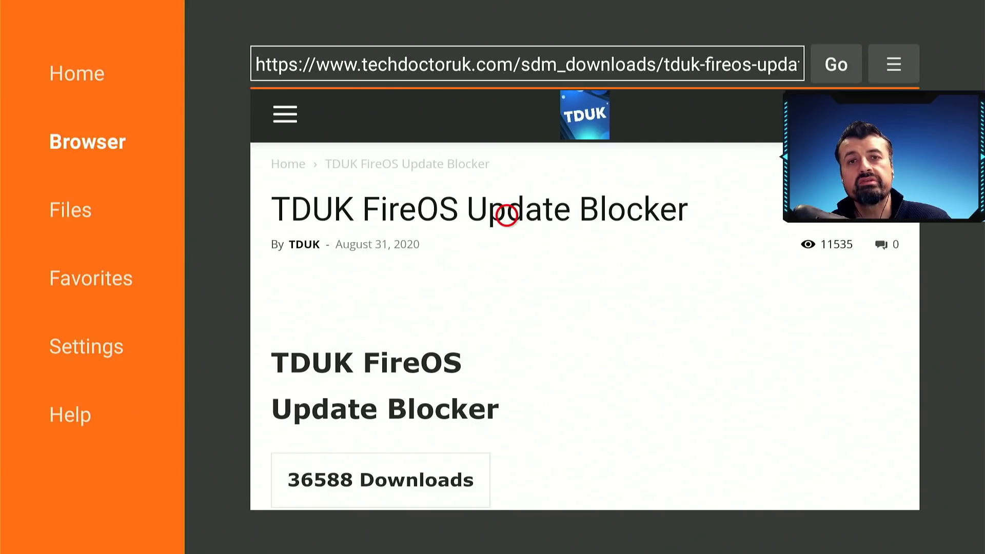
Scroll past the ads and start the FireOS Update Blocker download via Download Now!
scroll(down, 3)
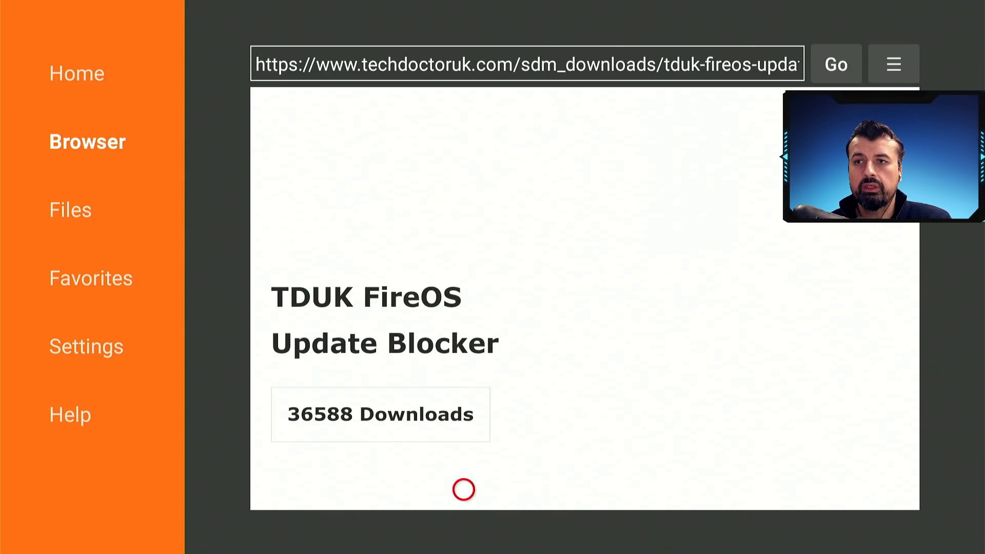
scroll(down, 3)
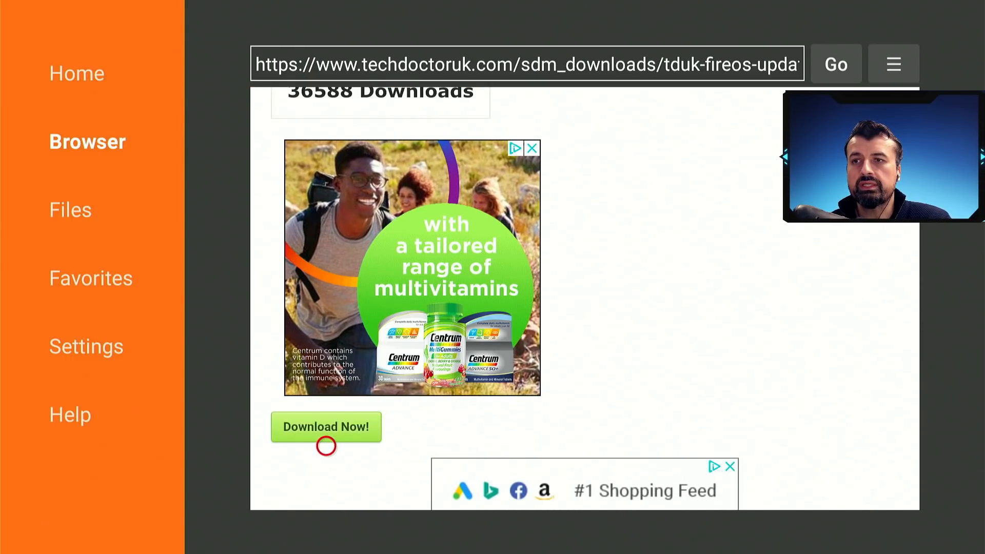
click(325, 427)
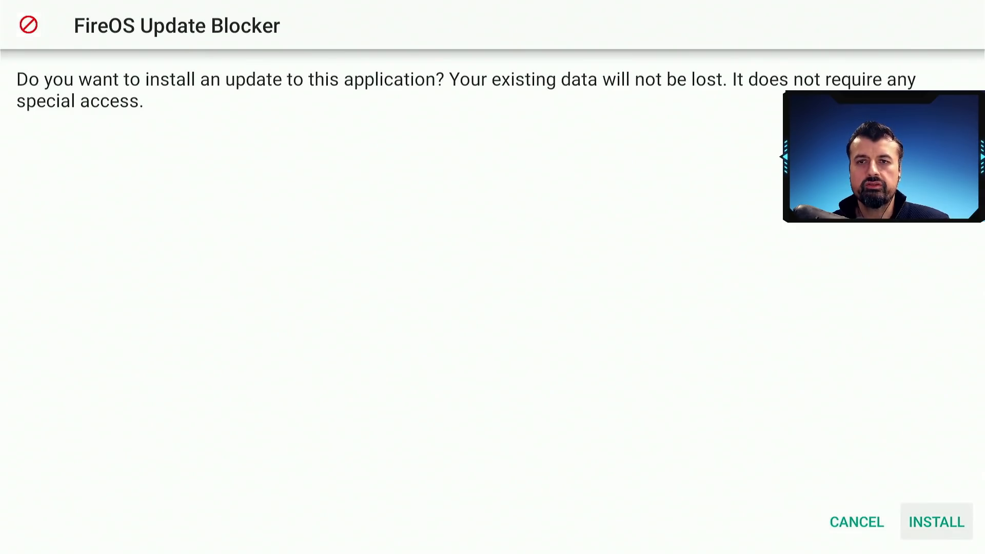
Install FireOS Update Blocker from the installer prompt and launch it.
click(936, 522)
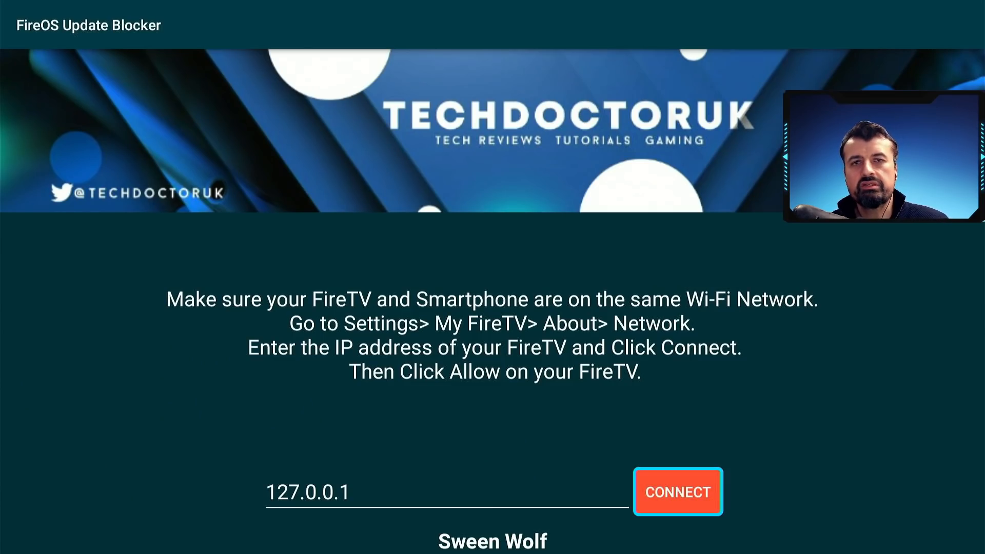
Connect at 127.0.0.1, block Amazon OS Updates, and leave the pm disable-user output.
click(678, 492)
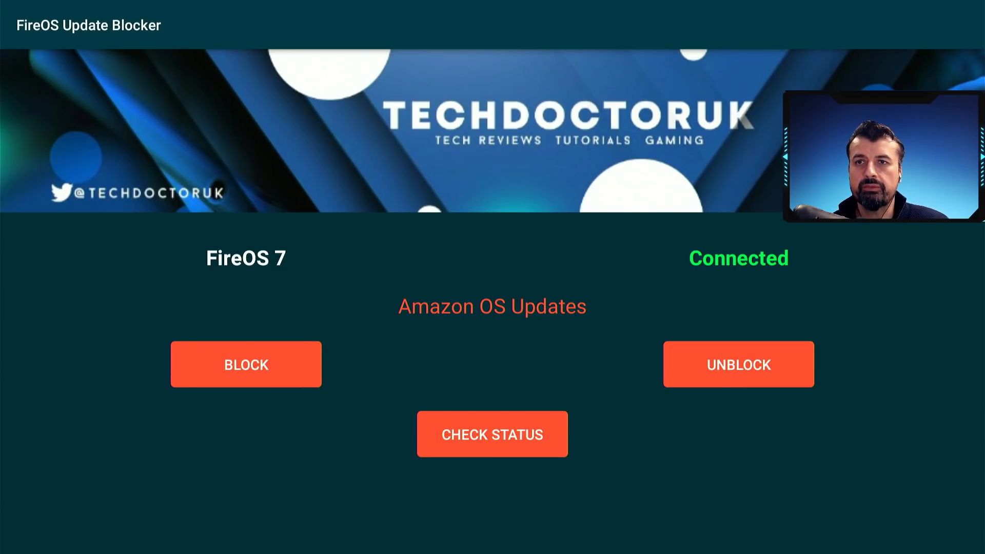
click(245, 363)
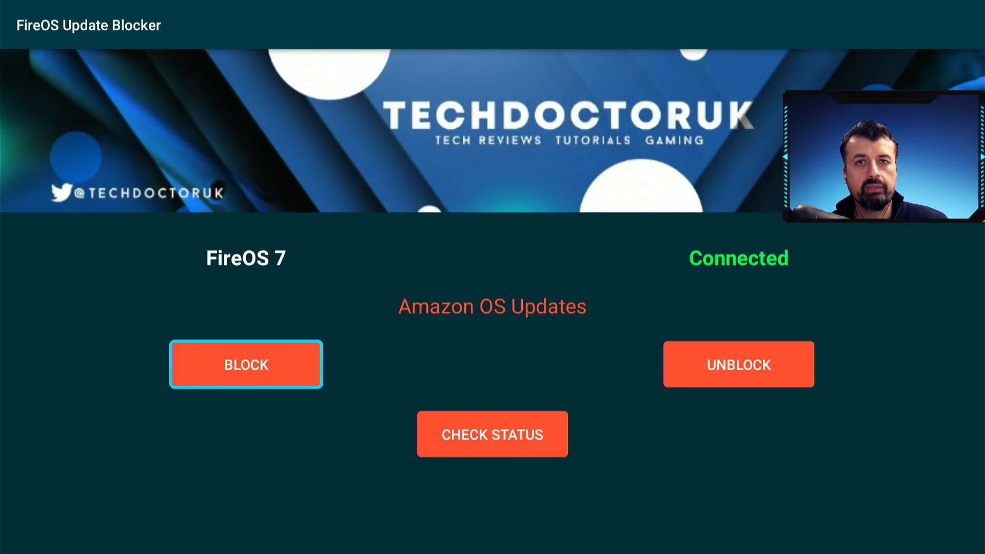
click(245, 365)
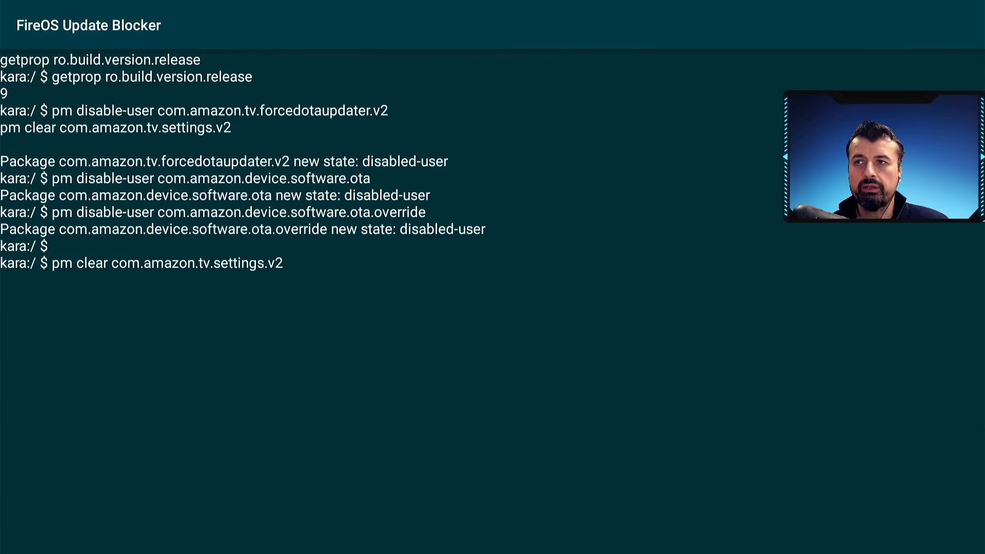
key(Enter)
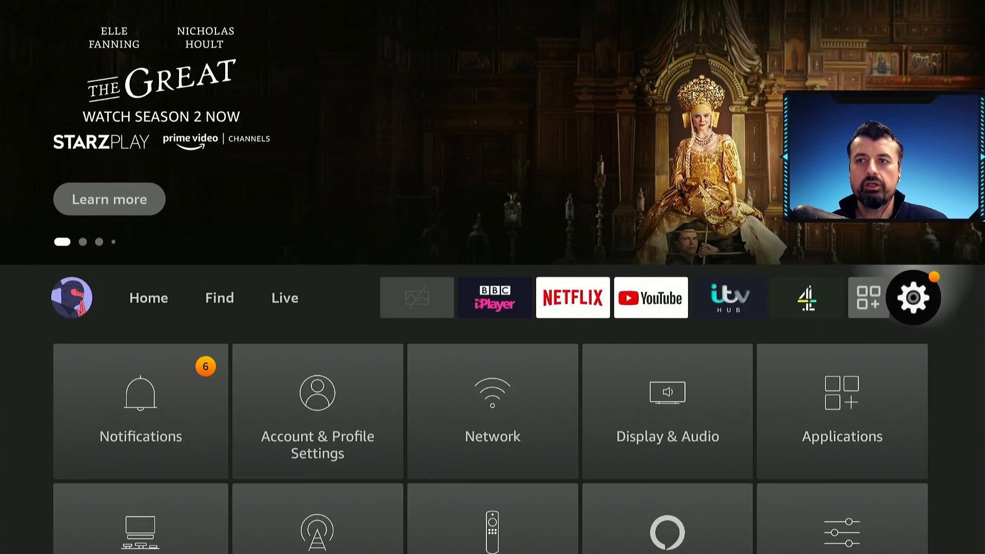
Run Check for Updates in My Fire TV's About on the Fire OS 7.2.5.5 device.
scroll(down, 3)
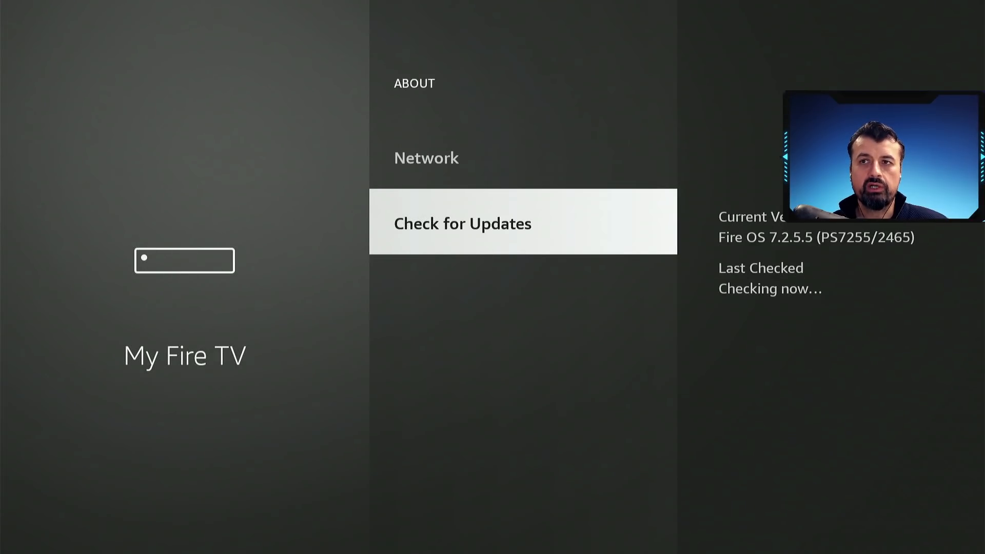
click(461, 222)
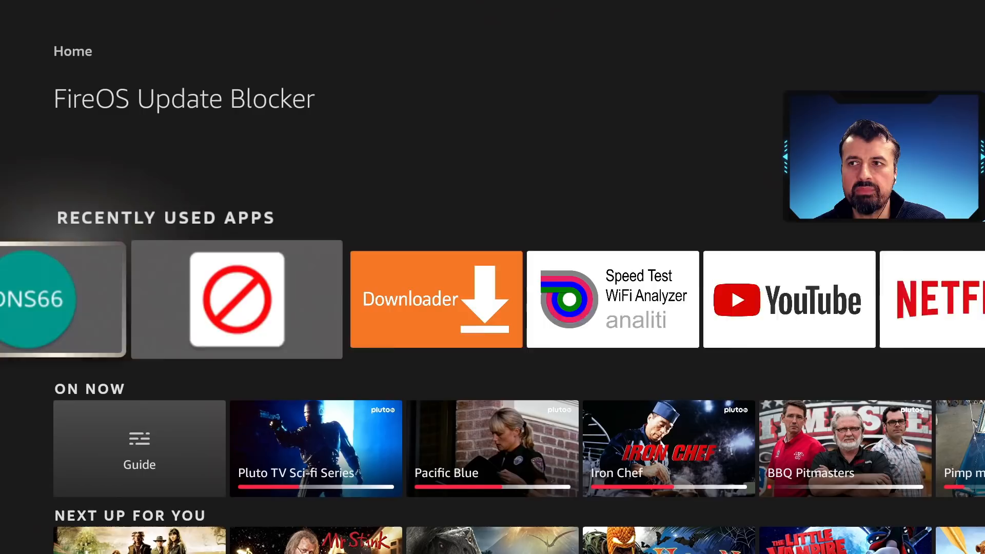
Launch DNS66 from recent apps and select the TDUK Amz Block hosts entry.
scroll(left, 3)
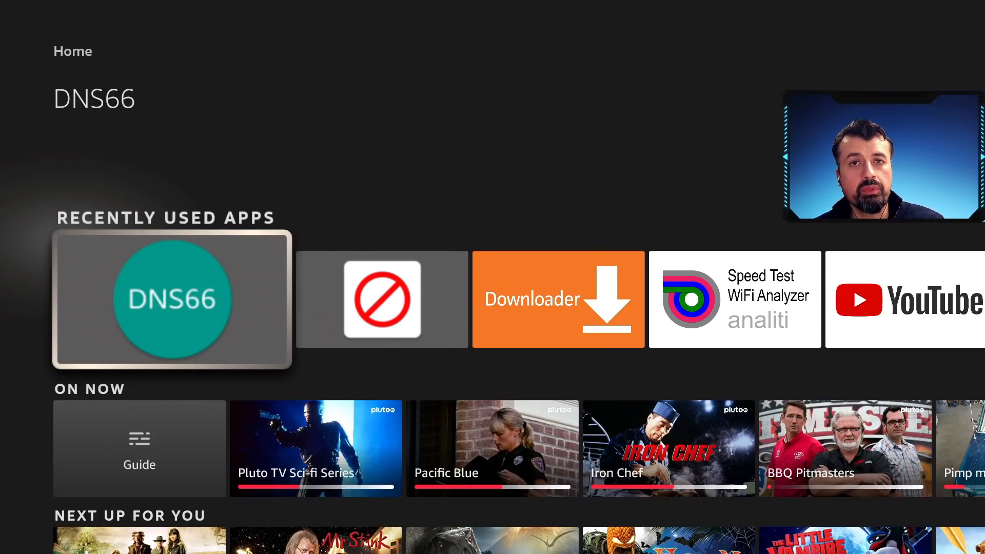
click(171, 301)
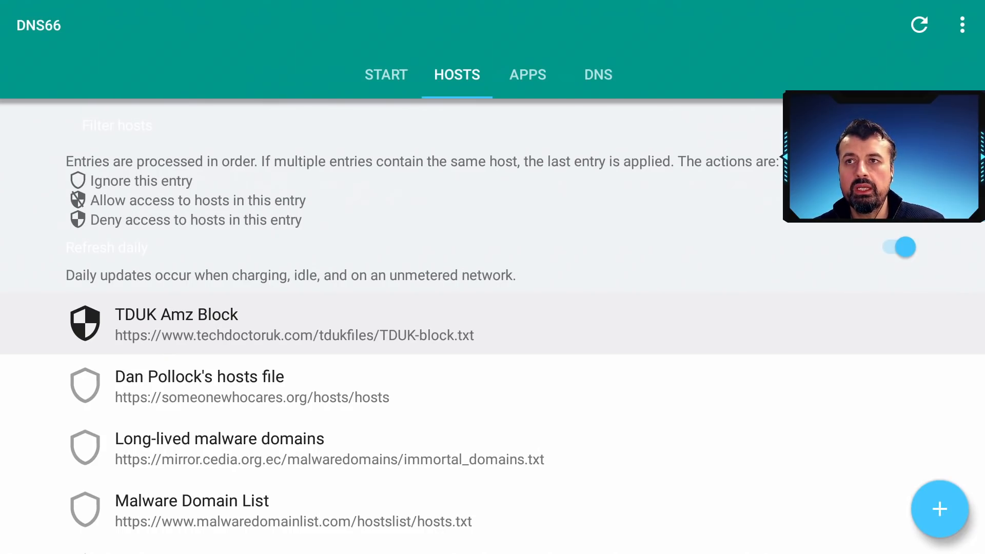
click(385, 74)
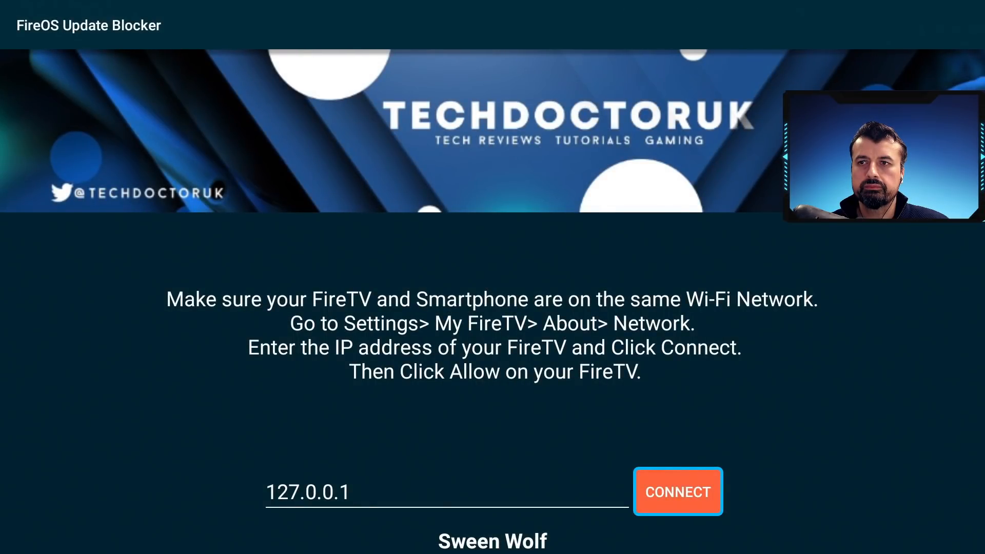
Connect FireOS Update Blocker to the Fire TV at 127.0.0.1.
click(677, 492)
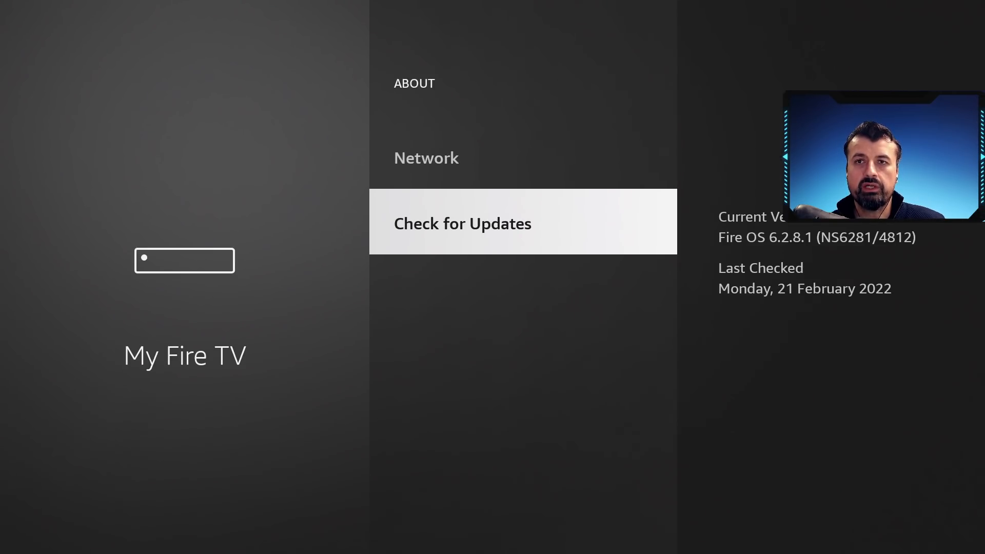
Run Check for Updates in About on the Fire OS 6.2.8.1 device.
click(462, 223)
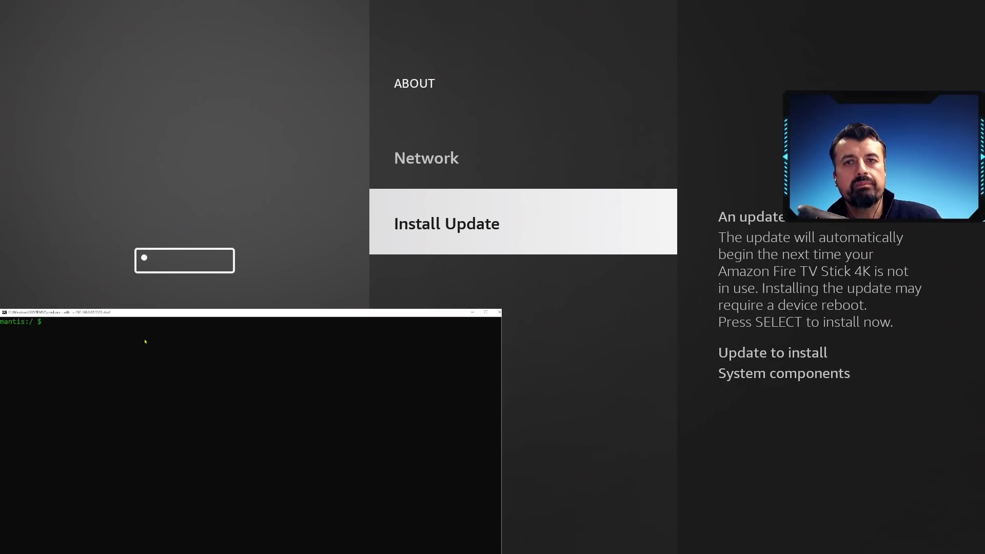
Run pm clear com.amazon.device.software.ota to wipe the pending update data.
text(pm clear com.amazon.device.software.ota)
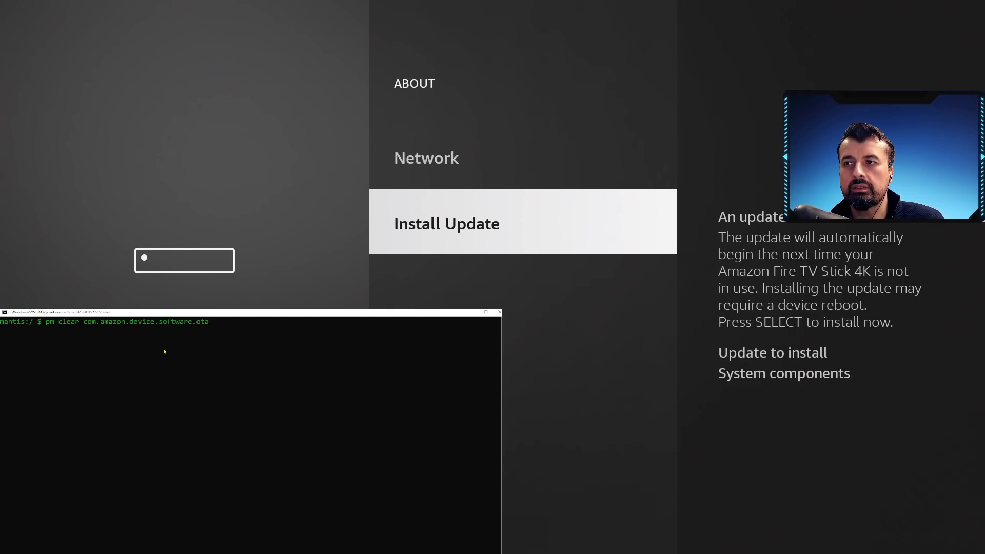
key(Return)
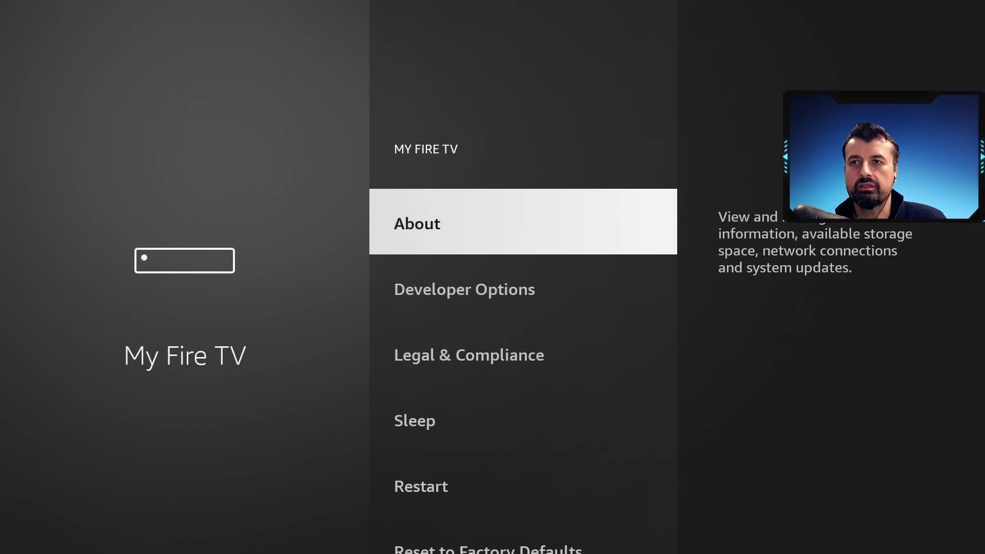
View About in My Fire TV, confirming Check for Updates shows Last Checked Never.
click(416, 222)
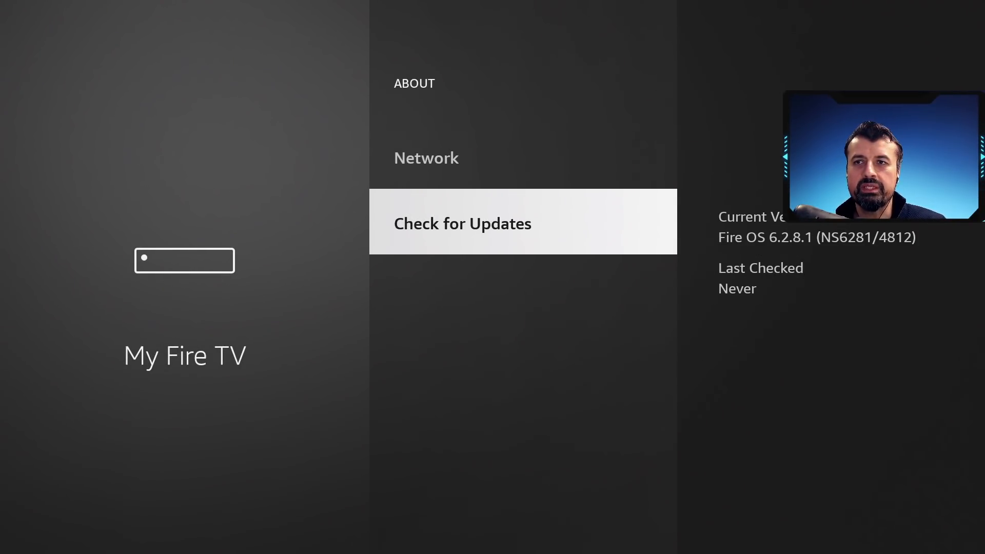